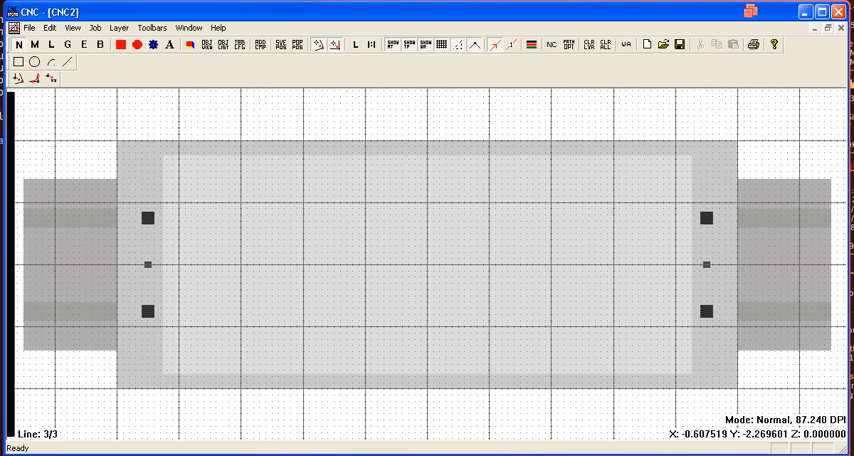
mouse_move(385, 372)
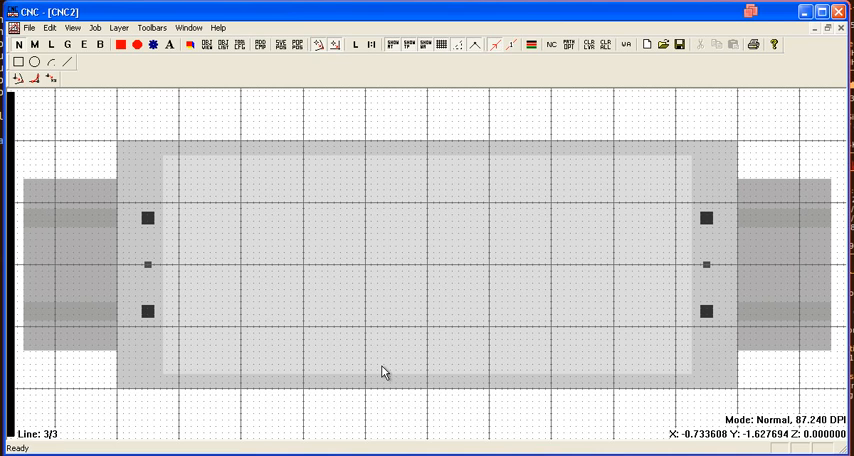
mouse_move(342, 293)
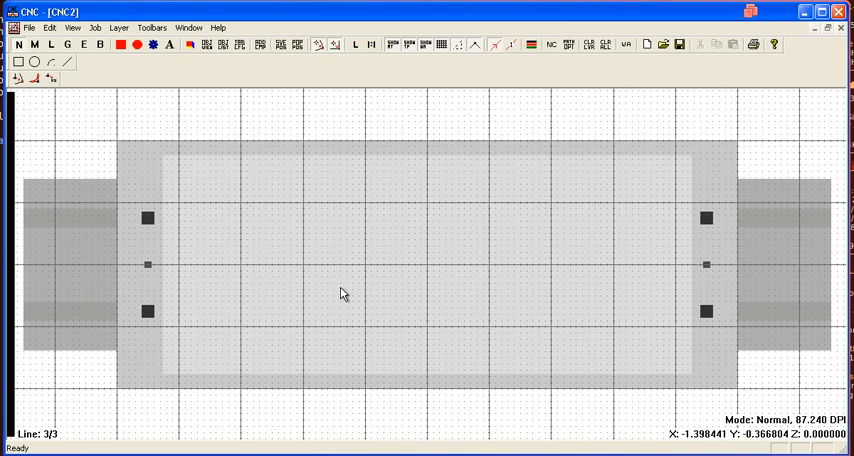
mouse_move(338, 257)
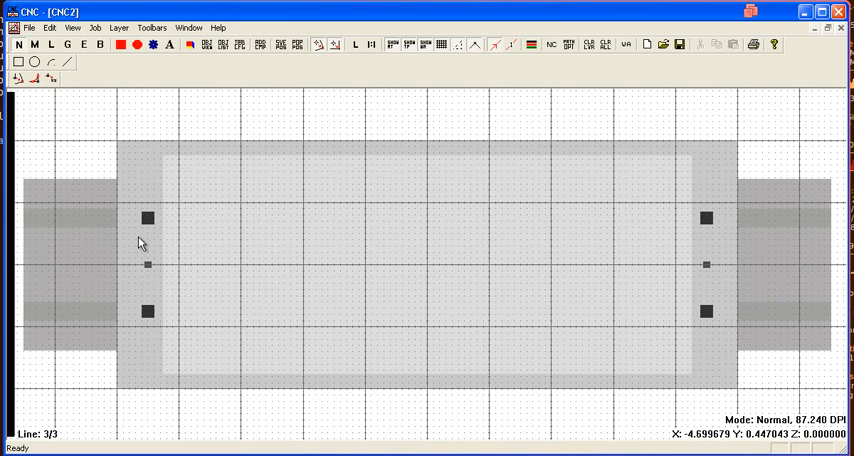
mouse_move(263, 227)
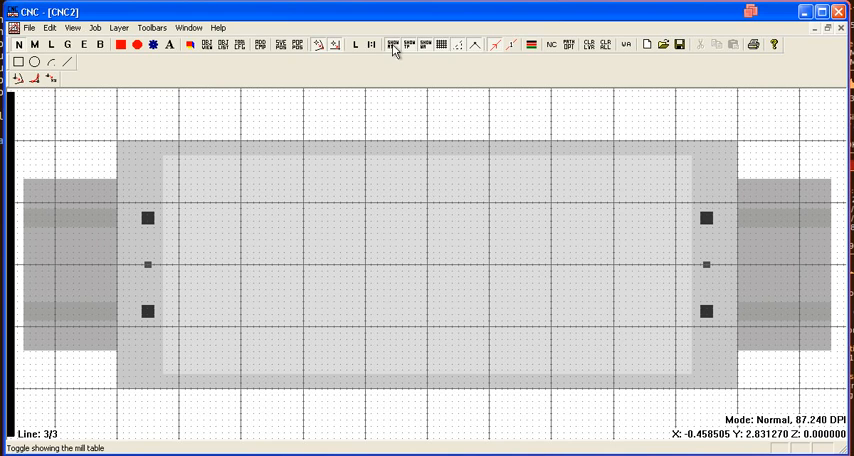
Toggle mill table, grid and fixture display, refit the table, then pick the 3/8 End Mill.
left_click(440, 45)
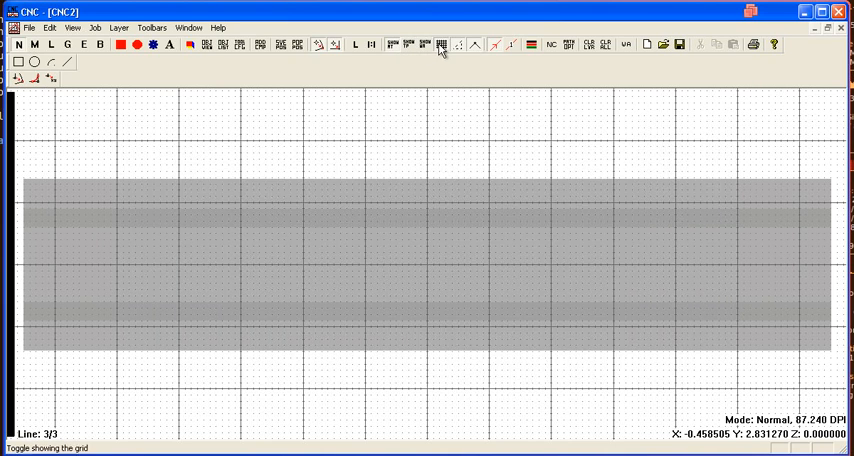
left_click(440, 44)
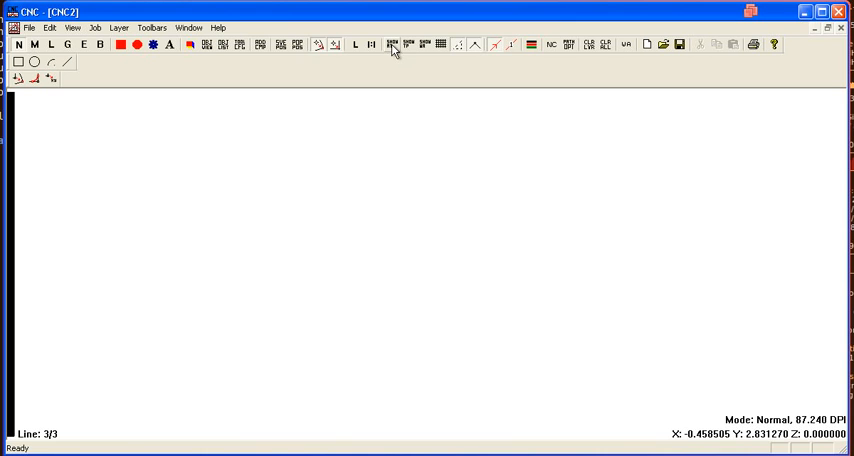
left_click(409, 44)
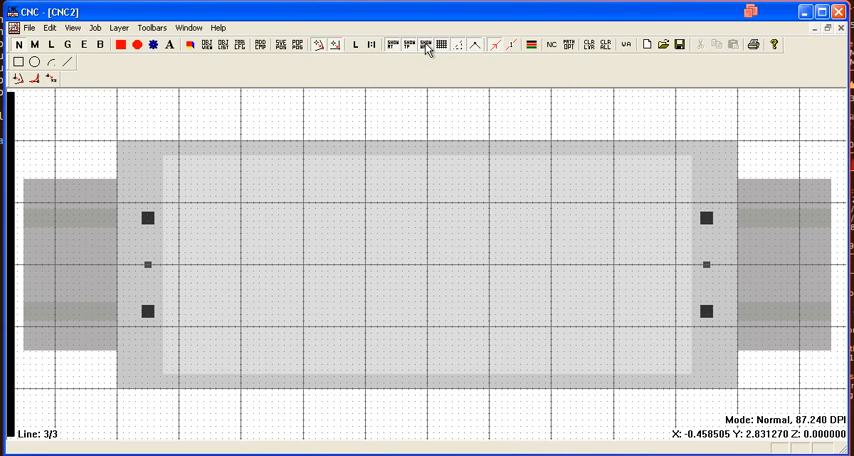
left_click(424, 44)
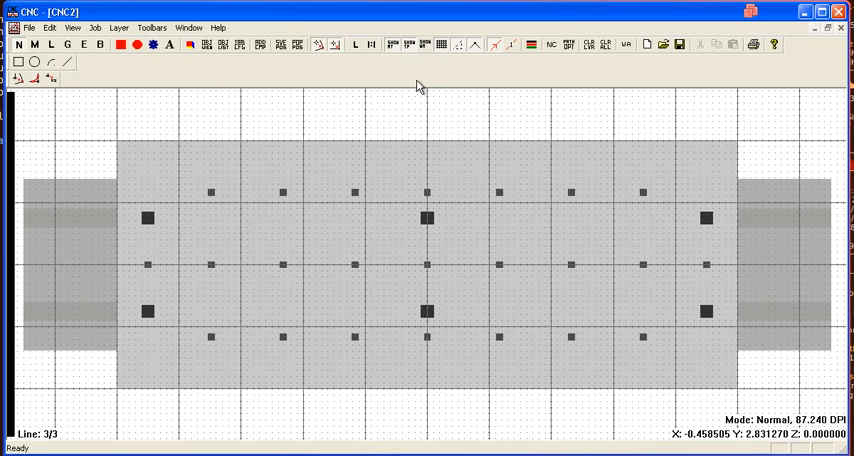
mouse_move(425, 50)
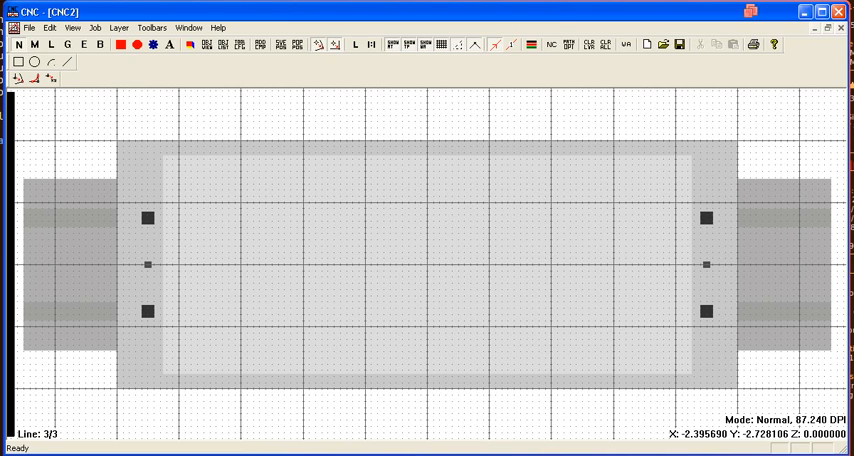
mouse_move(210, 316)
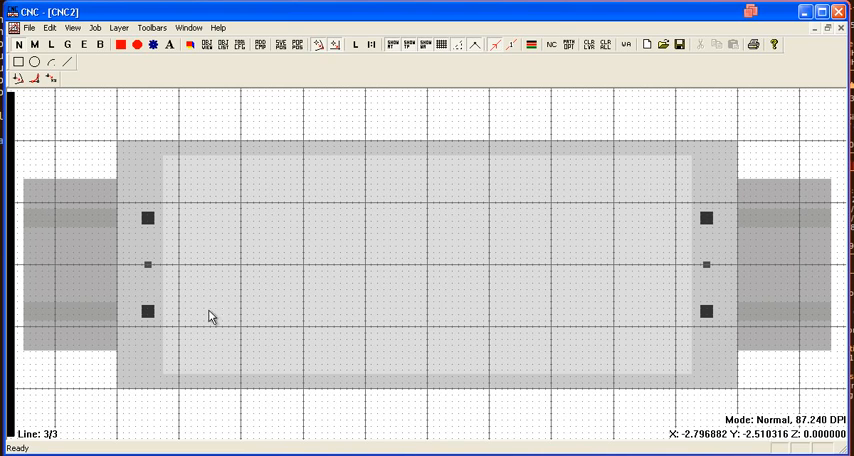
mouse_move(776, 400)
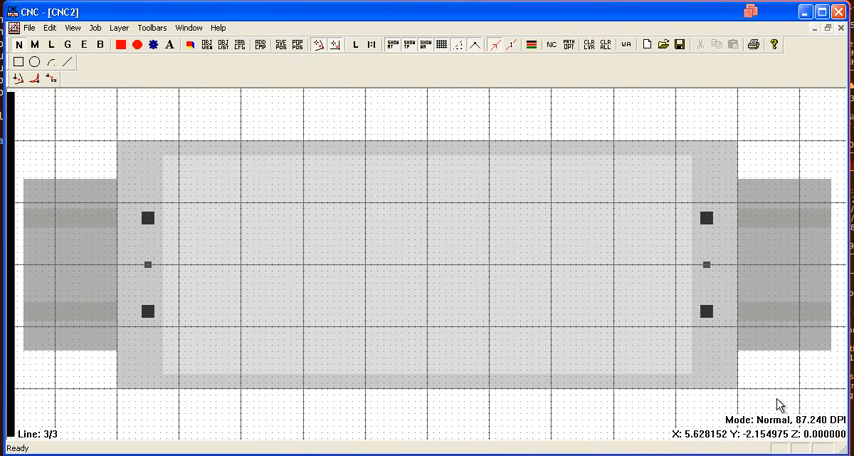
mouse_move(770, 407)
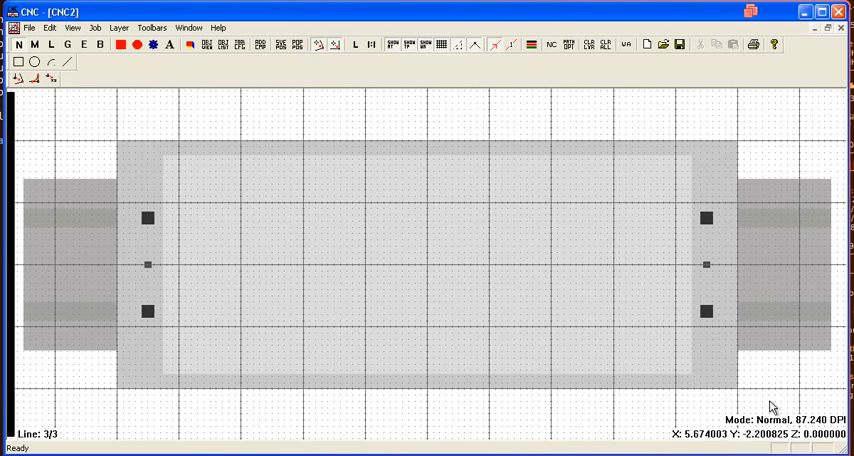
mouse_move(145, 133)
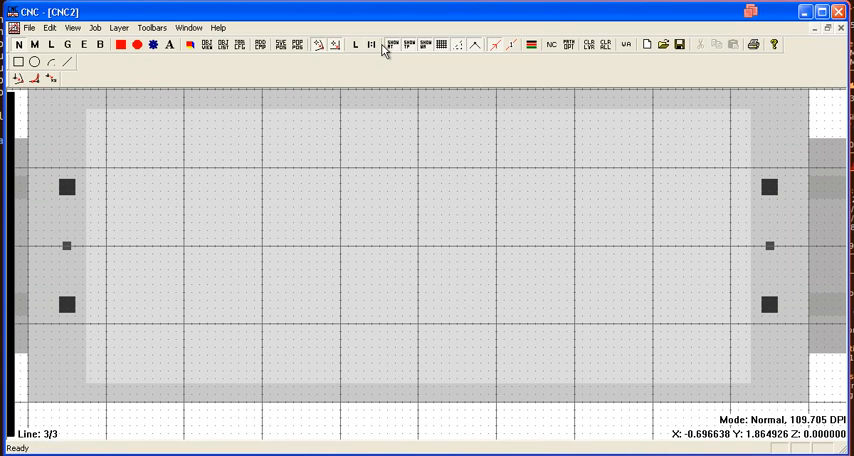
left_click(371, 44)
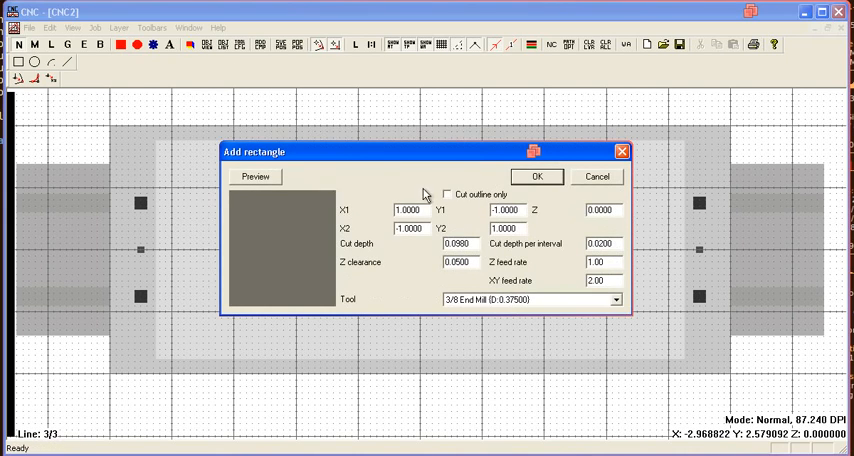
mouse_move(471, 187)
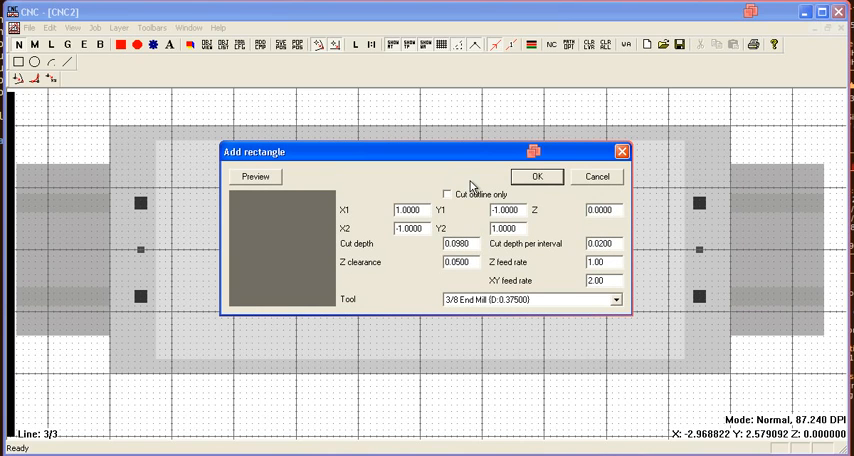
mouse_move(484, 238)
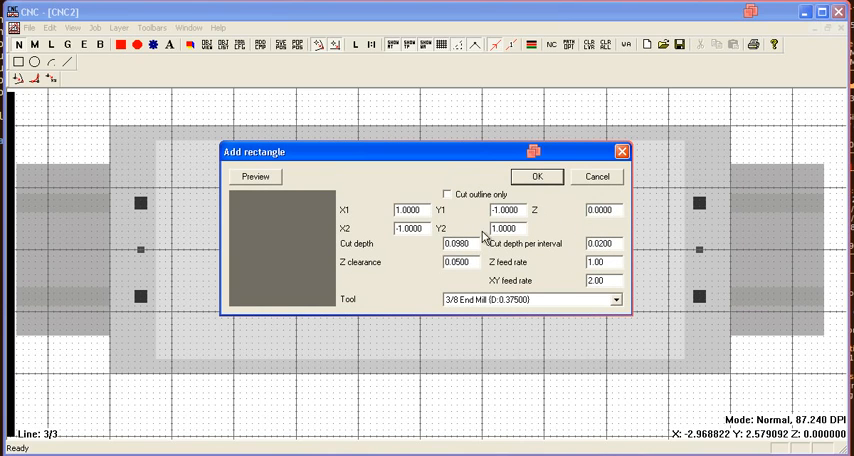
mouse_move(456, 203)
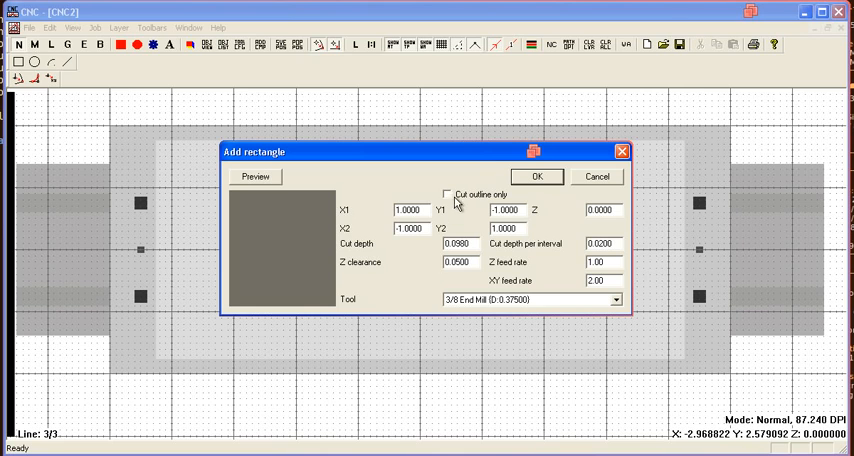
mouse_move(468, 221)
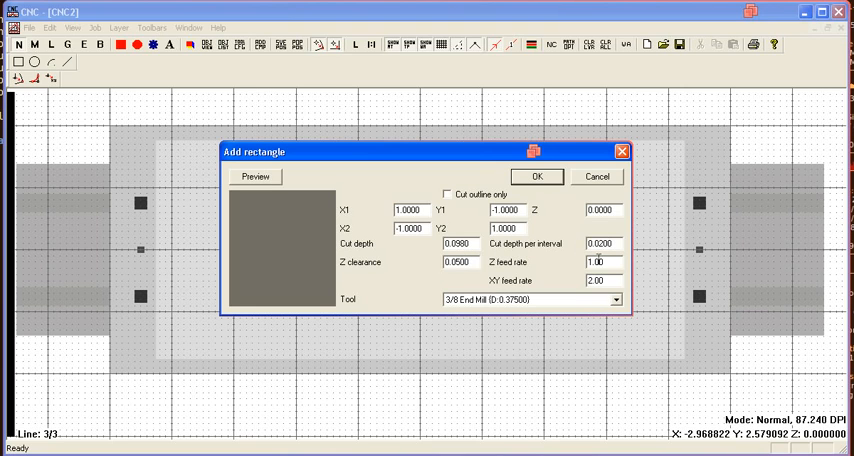
mouse_move(549, 305)
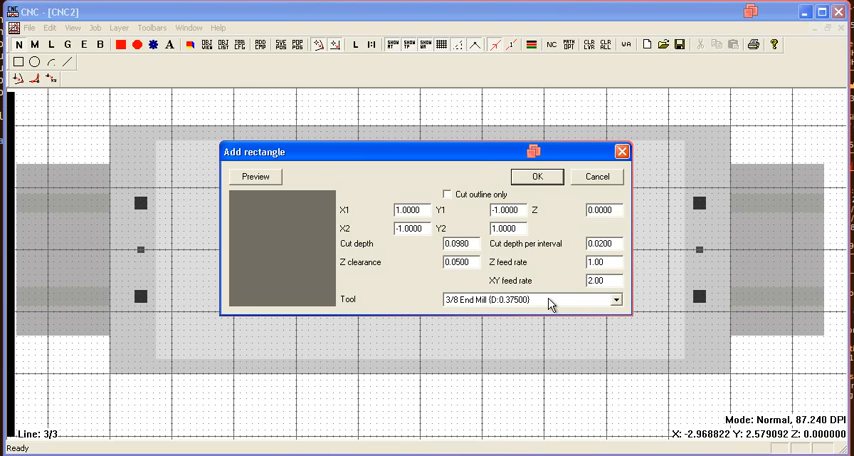
left_click(615, 299)
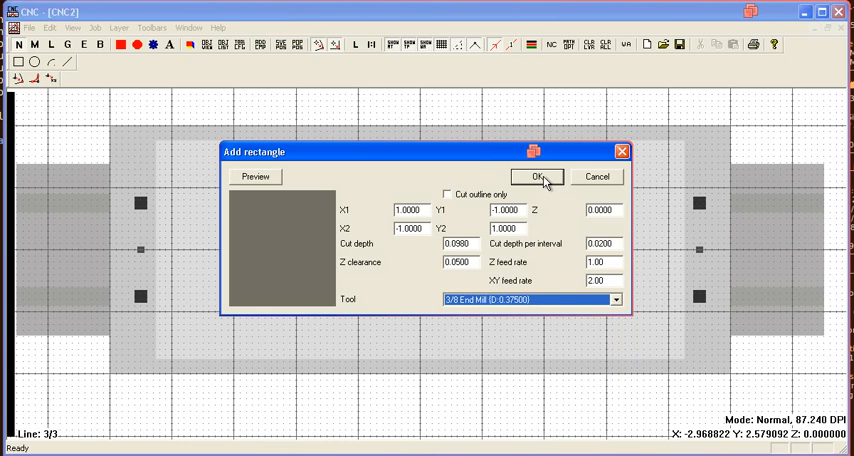
Confirm the 2 by 2 rounded rectangle pocket at the workpiece centre.
left_click(536, 176)
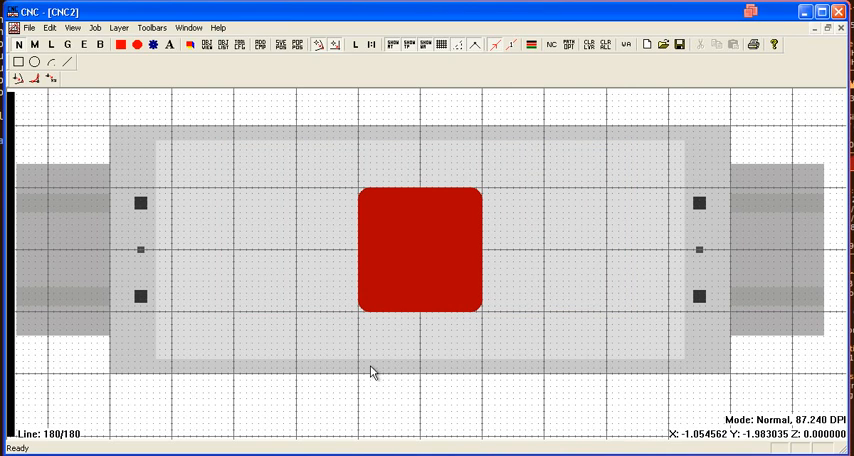
mouse_move(343, 265)
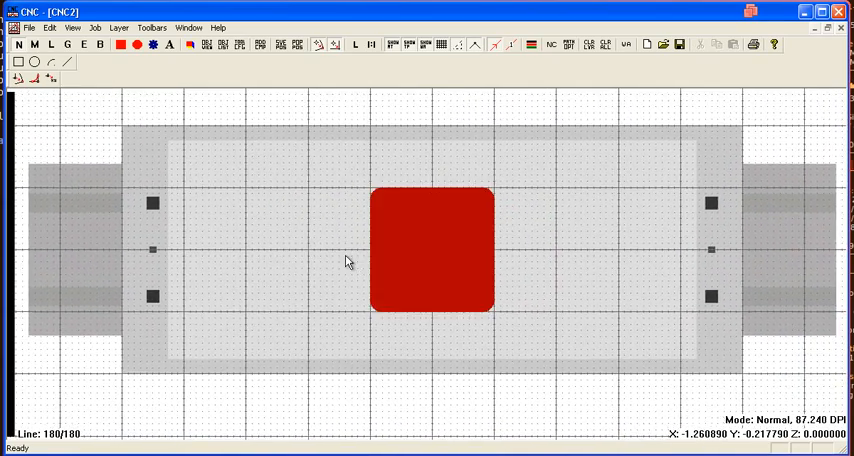
mouse_move(408, 210)
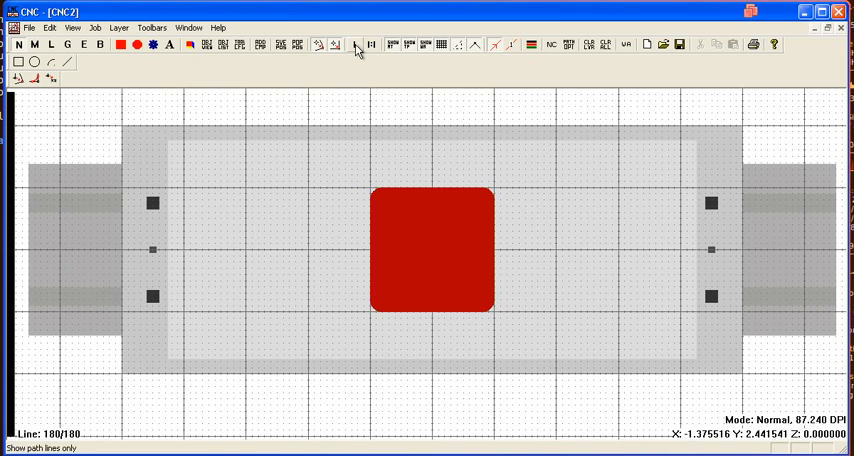
left_click(354, 44)
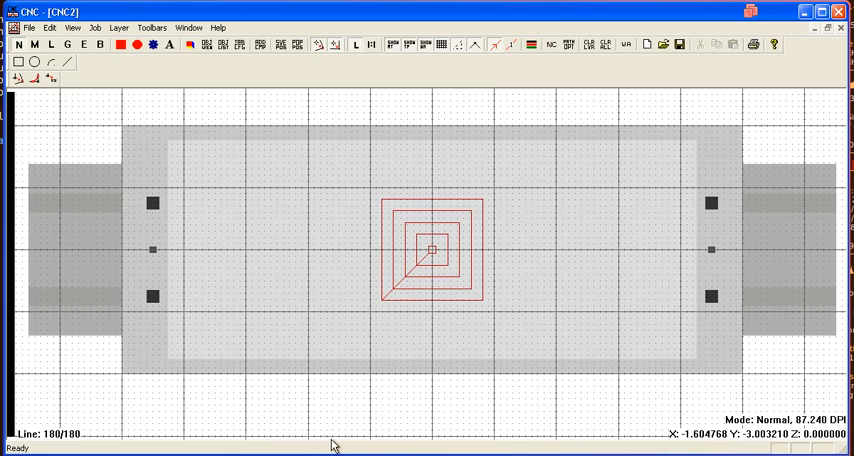
mouse_move(334, 446)
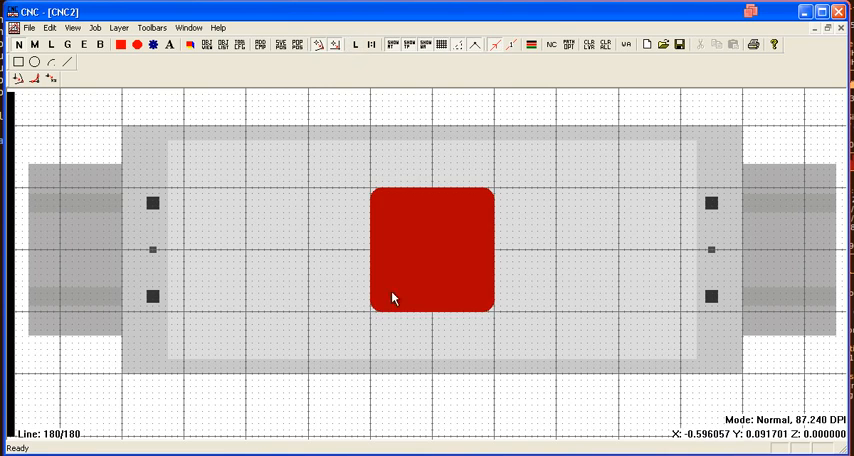
mouse_move(326, 318)
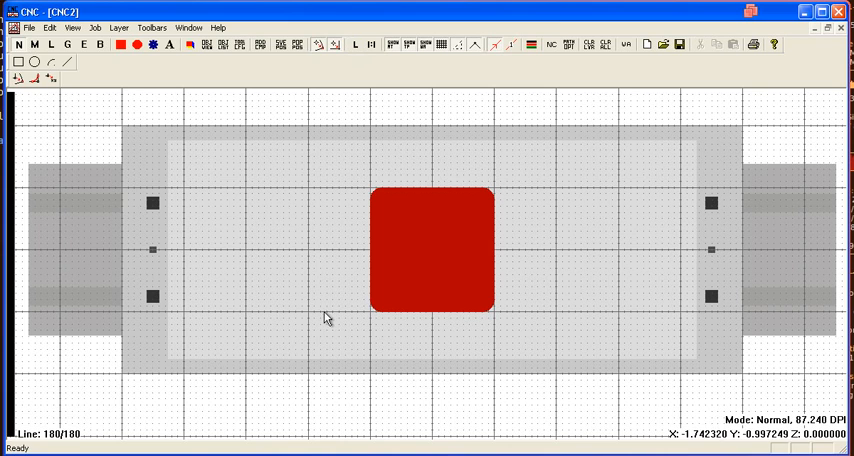
mouse_move(320, 315)
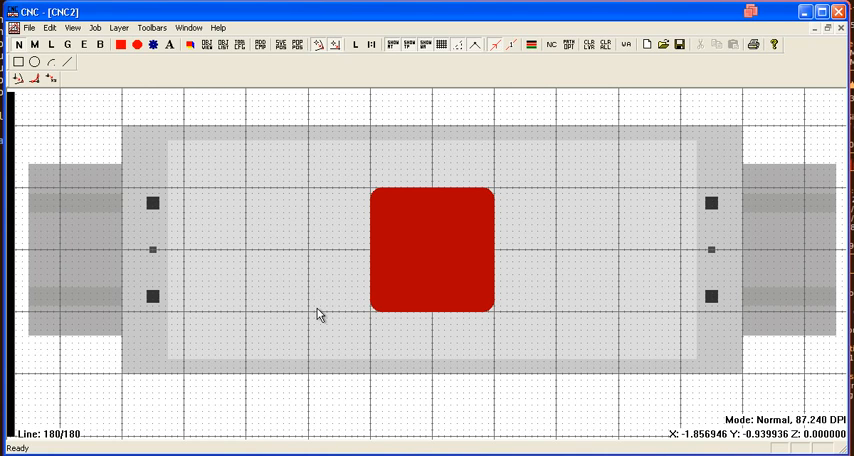
mouse_move(325, 295)
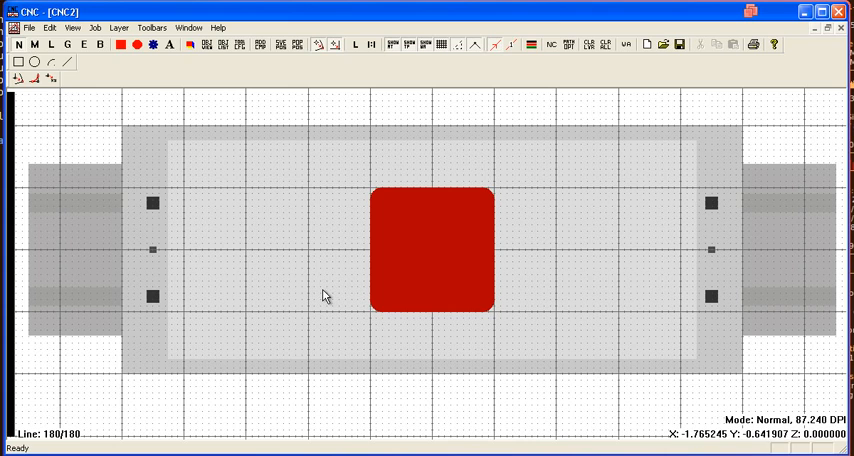
mouse_move(313, 291)
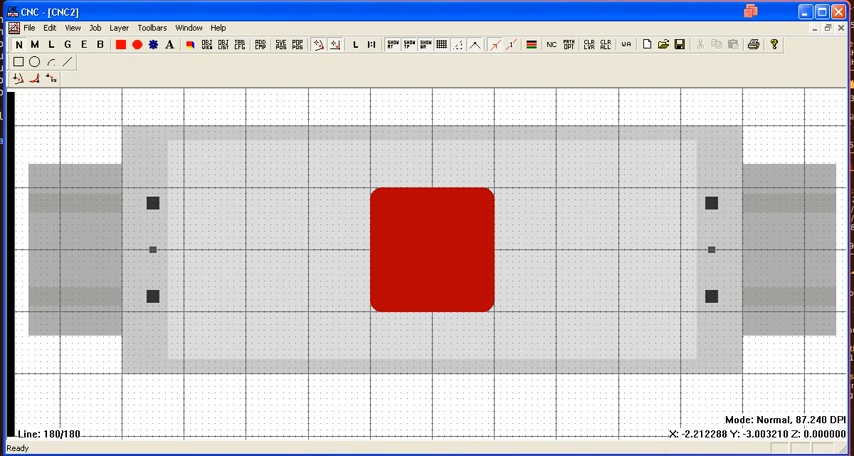
mouse_move(307, 254)
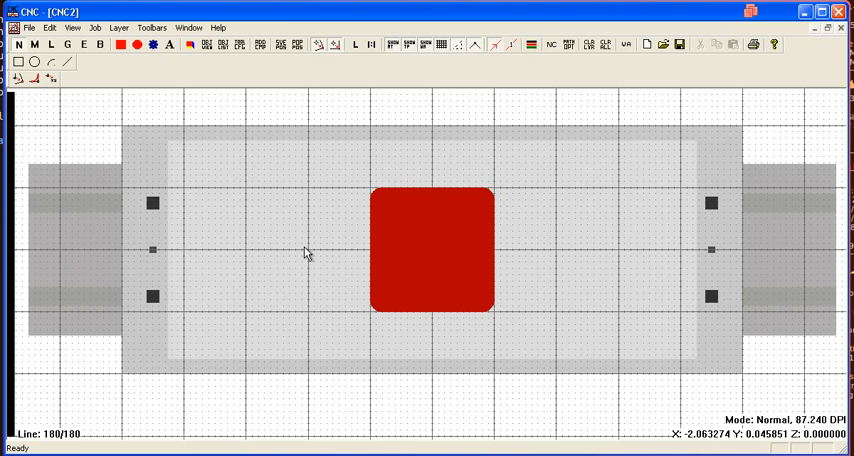
mouse_move(317, 249)
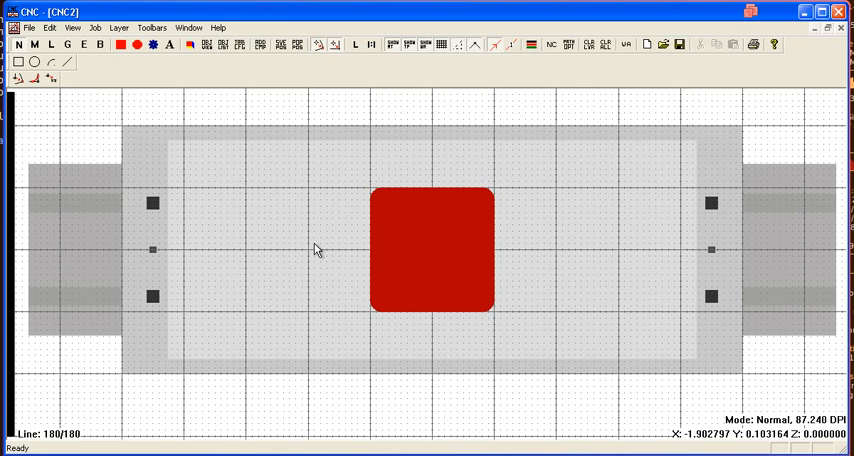
mouse_move(316, 258)
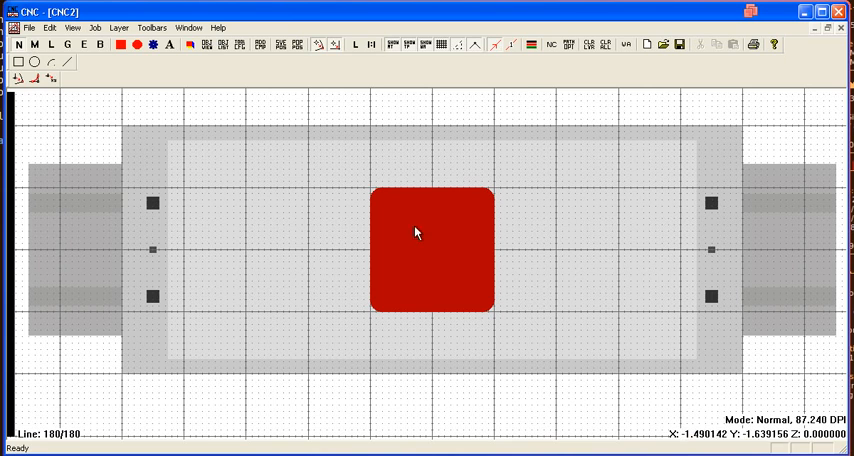
mouse_move(420, 241)
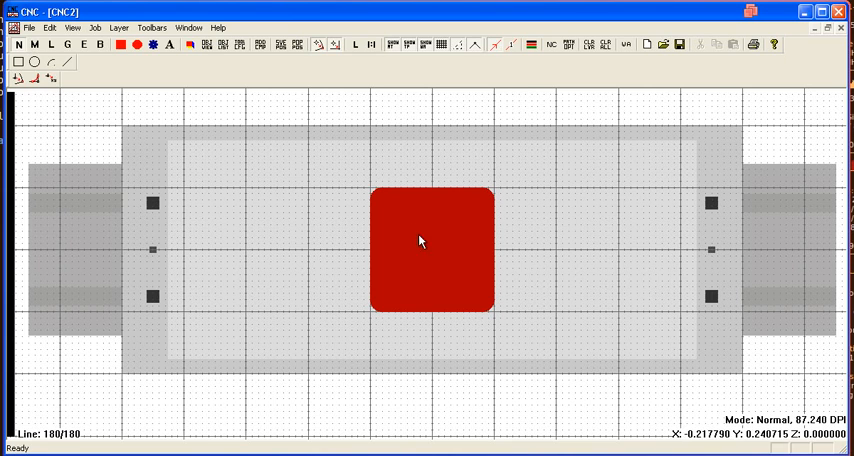
mouse_move(240, 243)
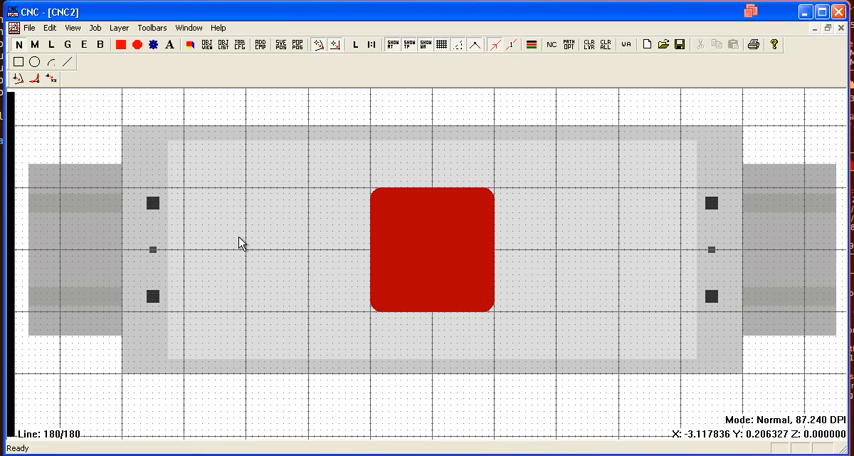
mouse_move(424, 252)
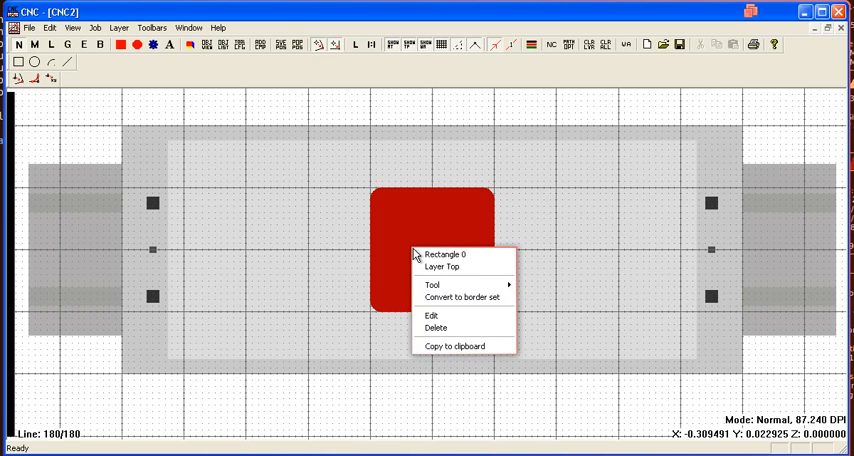
mouse_move(445, 254)
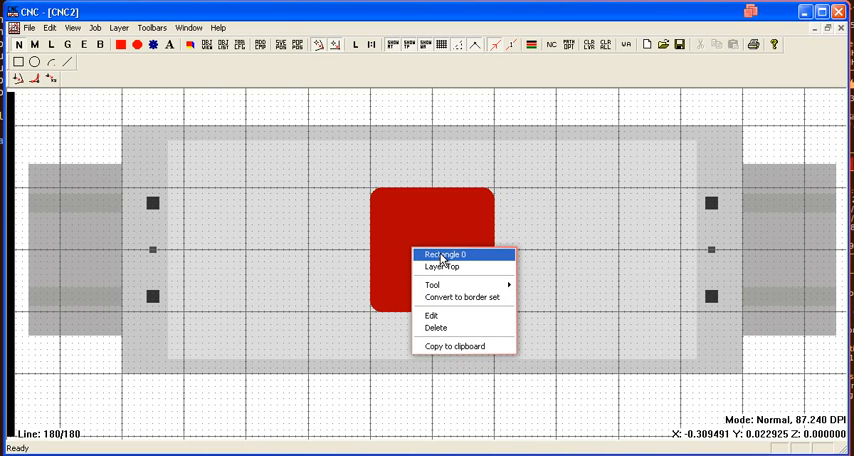
mouse_move(452, 267)
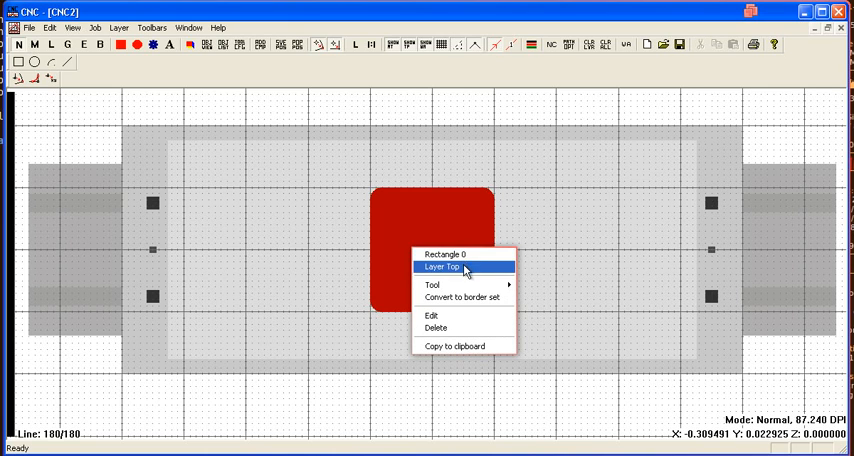
mouse_move(432, 285)
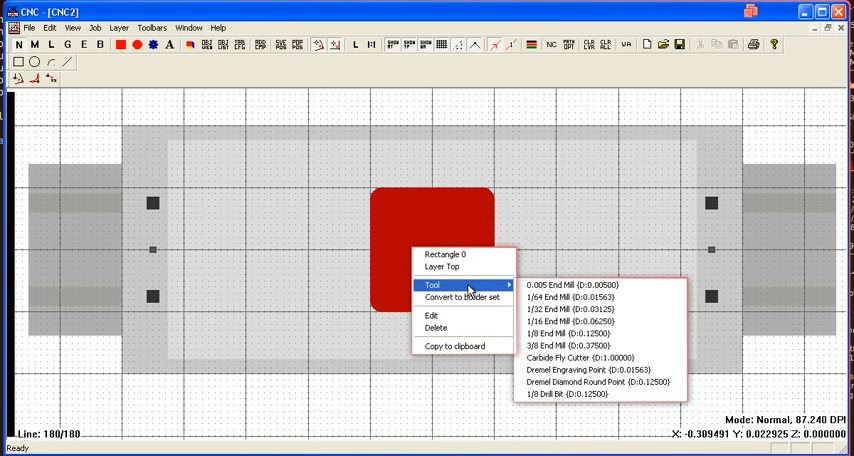
mouse_move(570, 298)
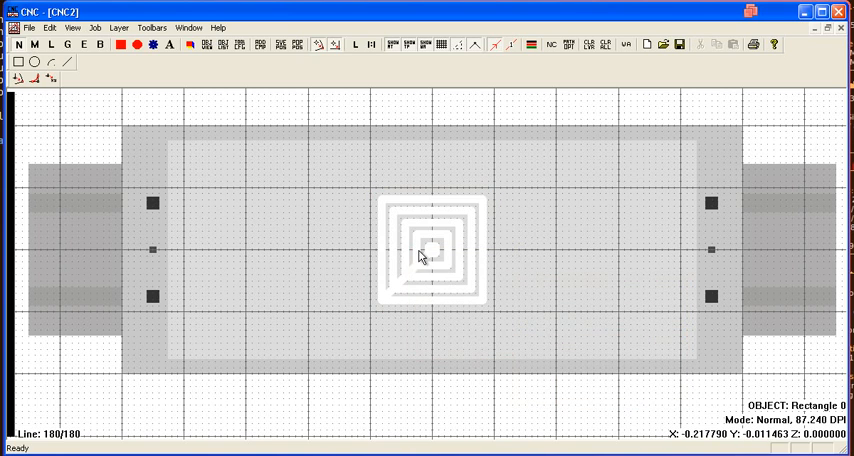
mouse_move(399, 271)
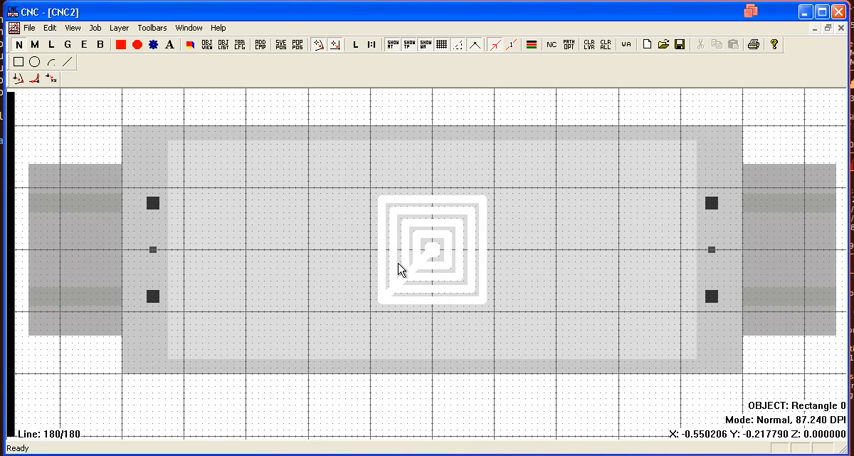
mouse_move(403, 252)
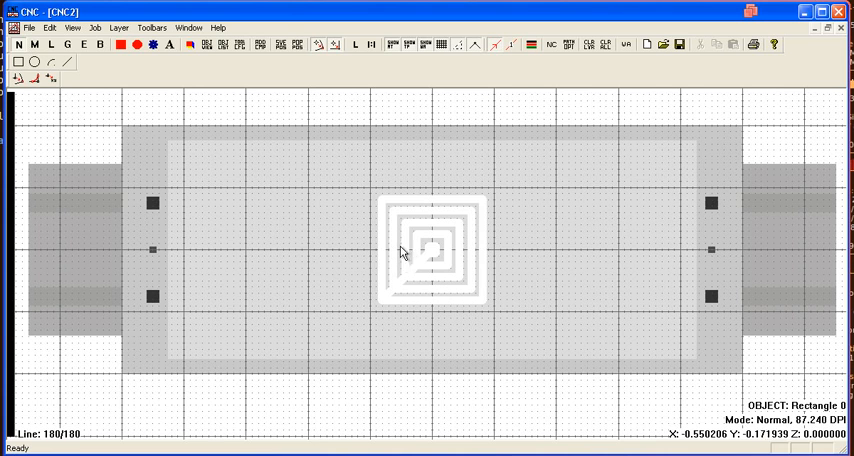
Edit the pocket's cutting settings, assign the 3/8 End Mill, and reopen its settings.
right_click(428, 252)
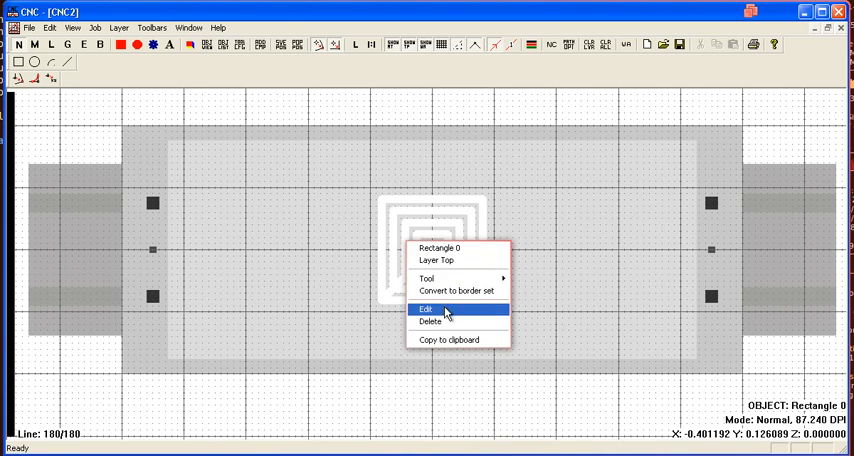
left_click(426, 308)
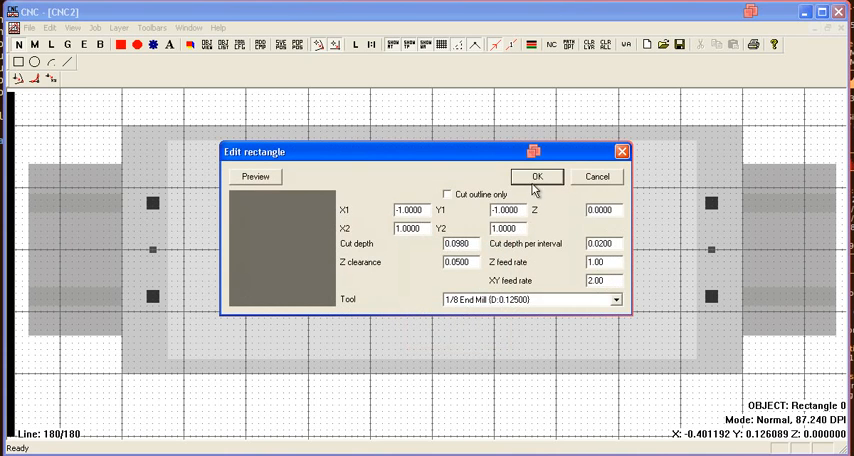
left_click(536, 176)
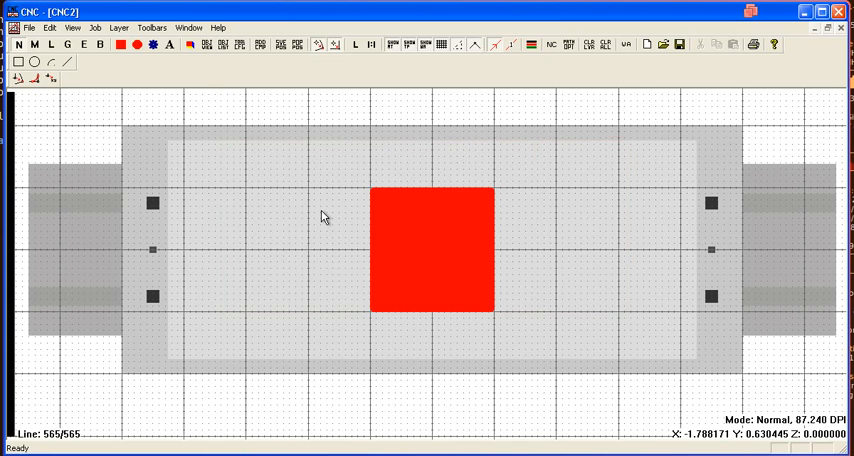
mouse_move(415, 238)
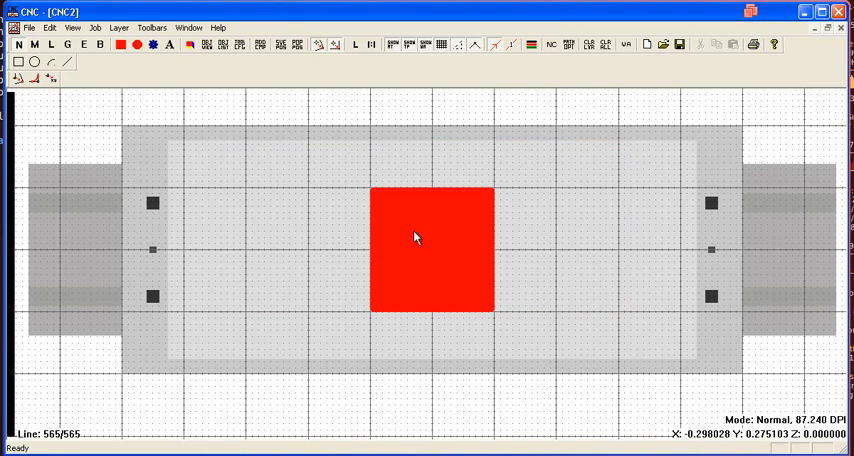
left_click(430, 250)
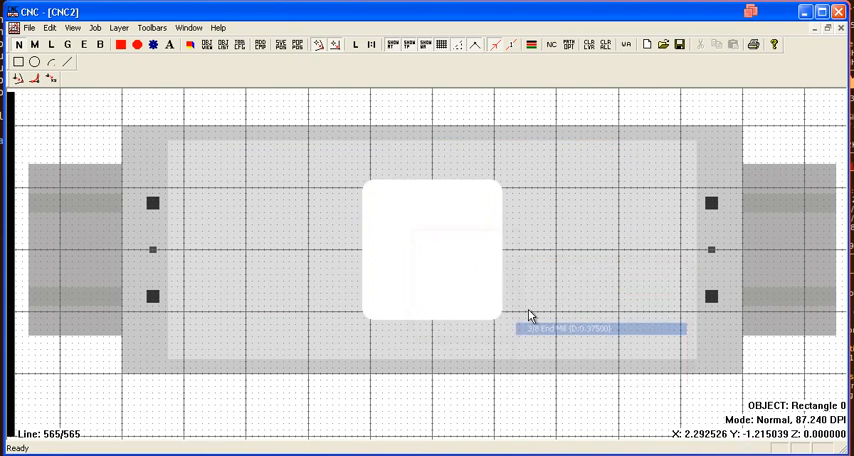
mouse_move(325, 82)
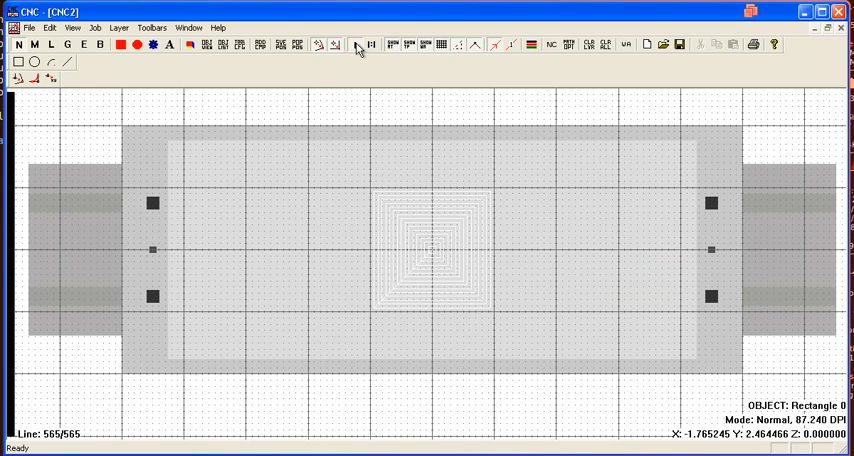
right_click(430, 247)
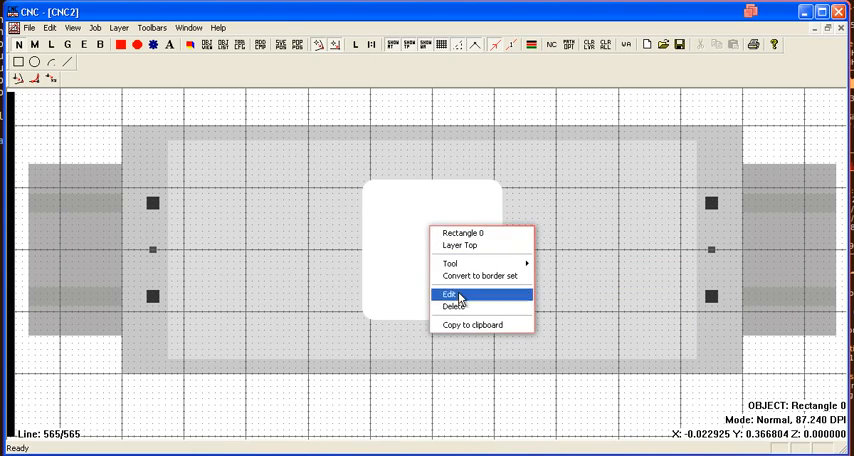
left_click(448, 293)
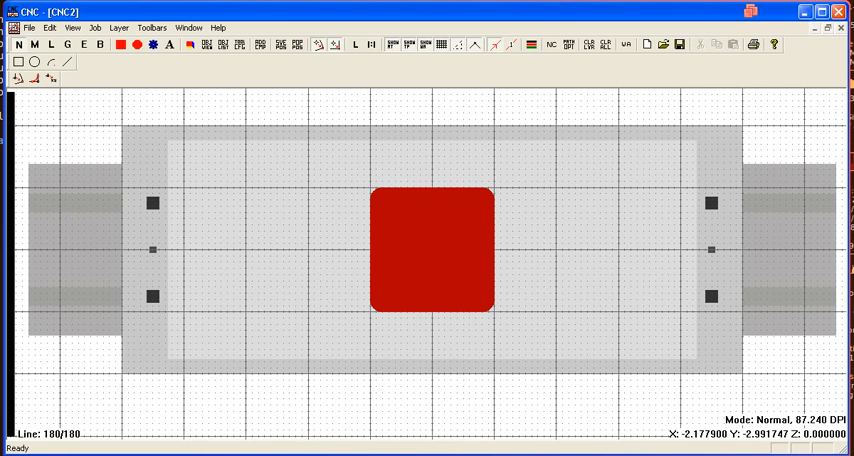
Delete the red rounded pocket rectangle from its context menu.
right_click(415, 232)
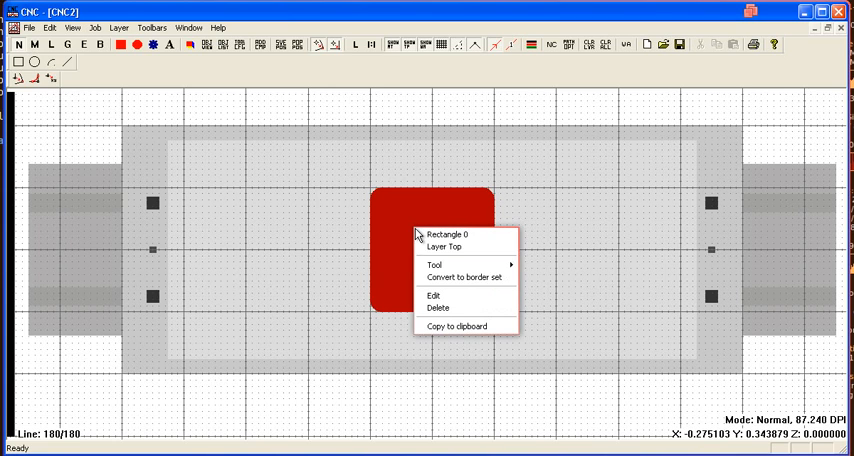
mouse_move(464, 277)
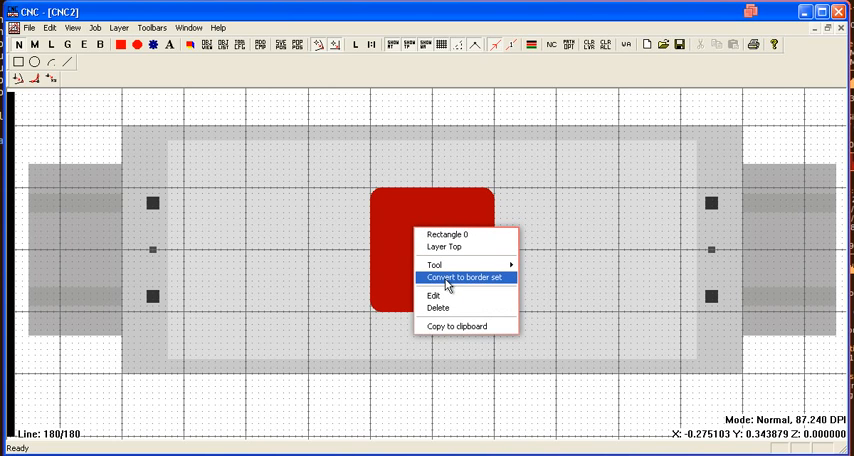
mouse_move(456, 290)
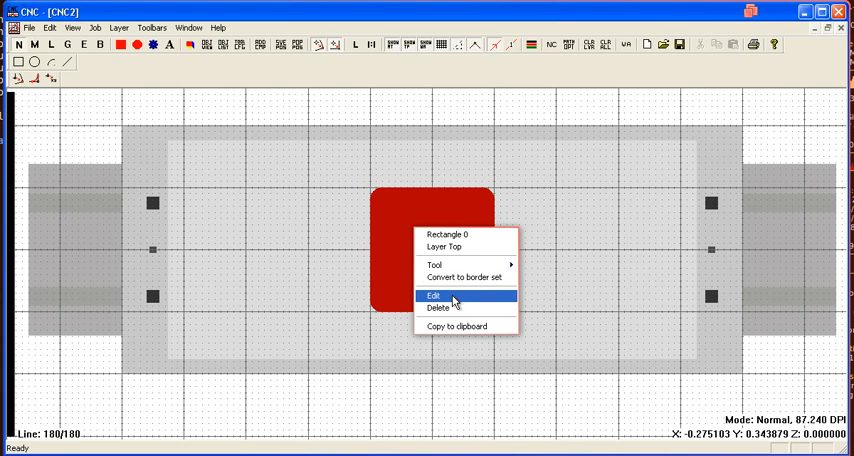
left_click(439, 308)
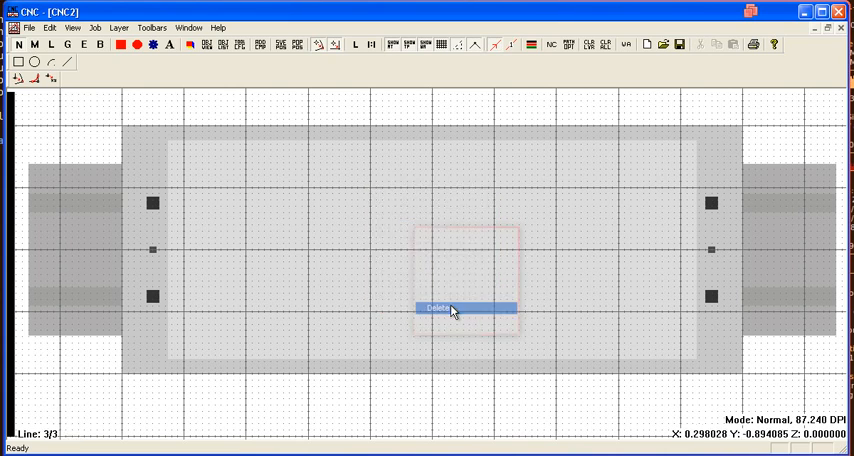
left_click(440, 308)
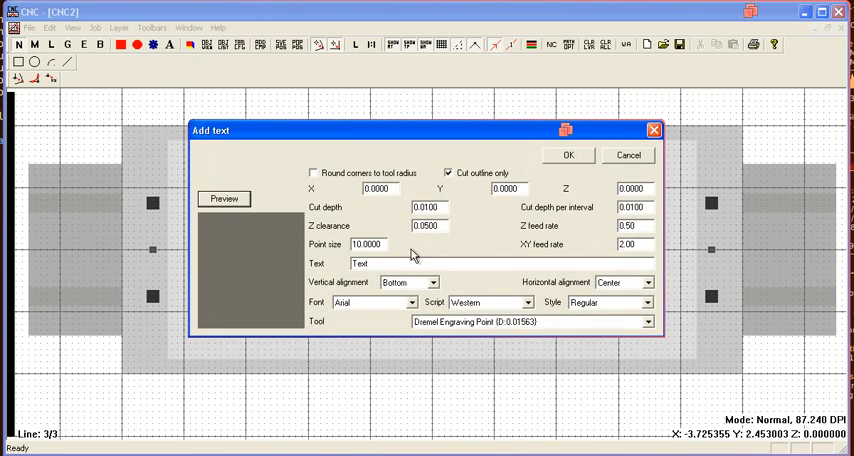
Enter 'Hello World' as the engraving text.
type("H")
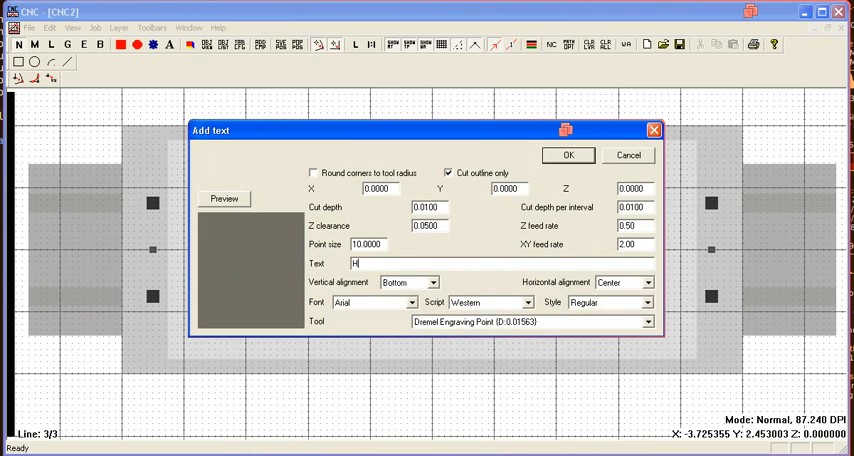
type("ello Worl")
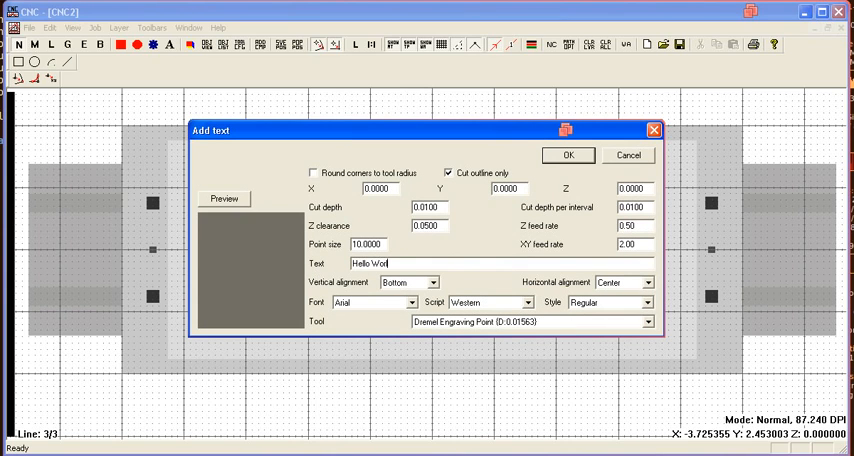
type("ld")
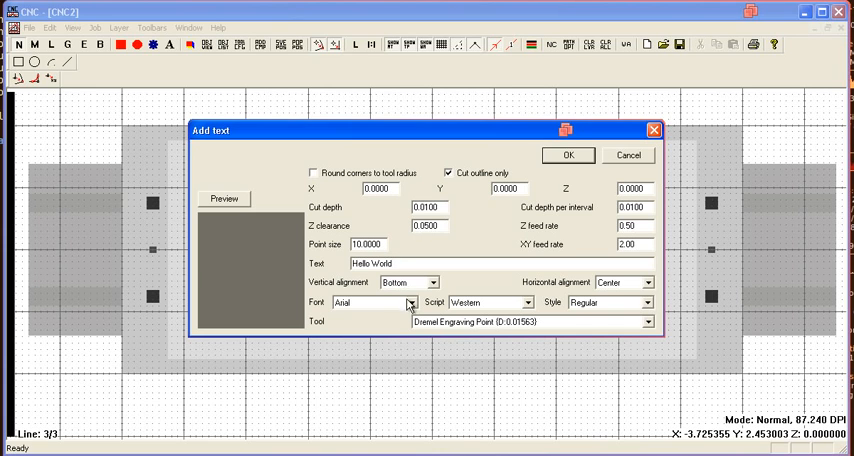
Set the font to bold Comic Sans MS and create the text.
left_click(370, 302)
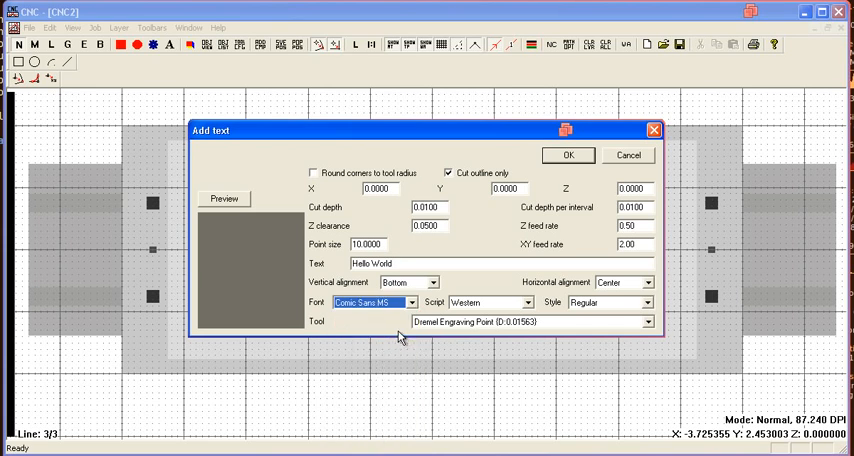
left_click(645, 302)
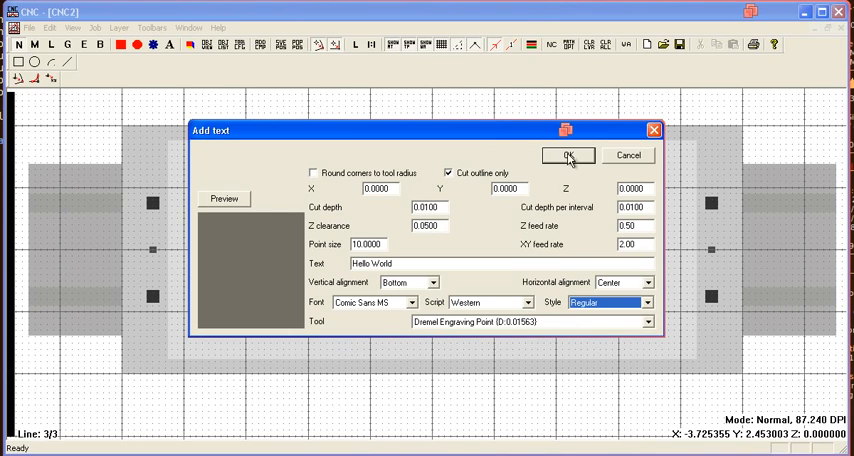
left_click(606, 302)
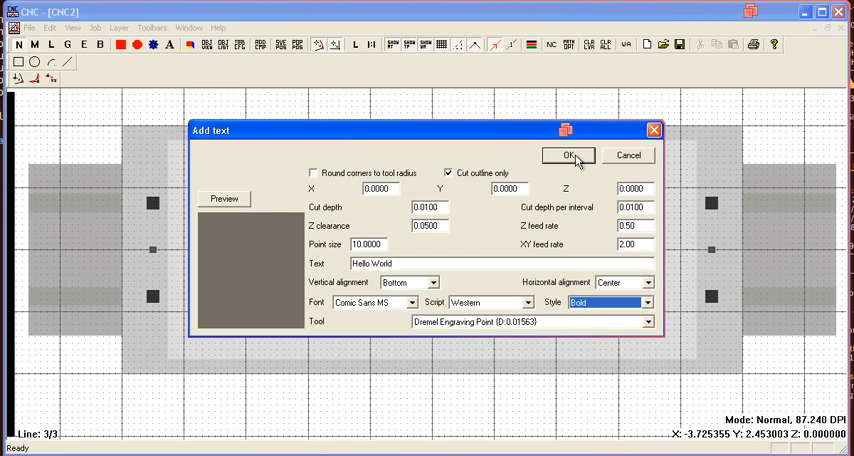
left_click(568, 155)
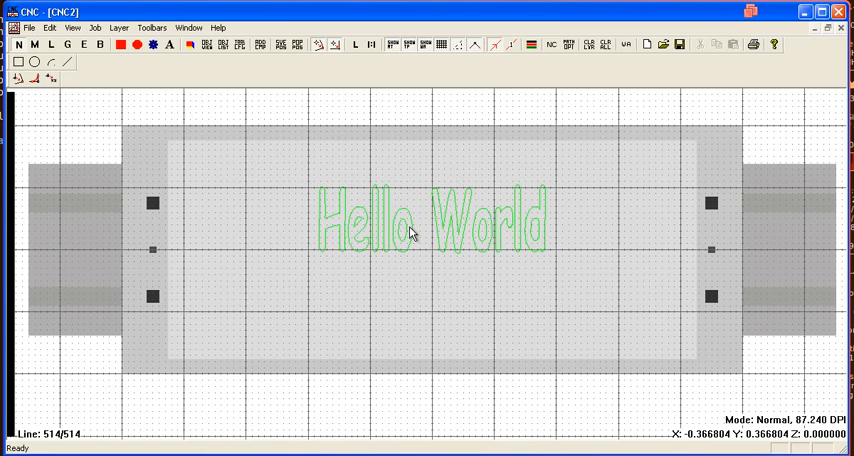
mouse_move(409, 237)
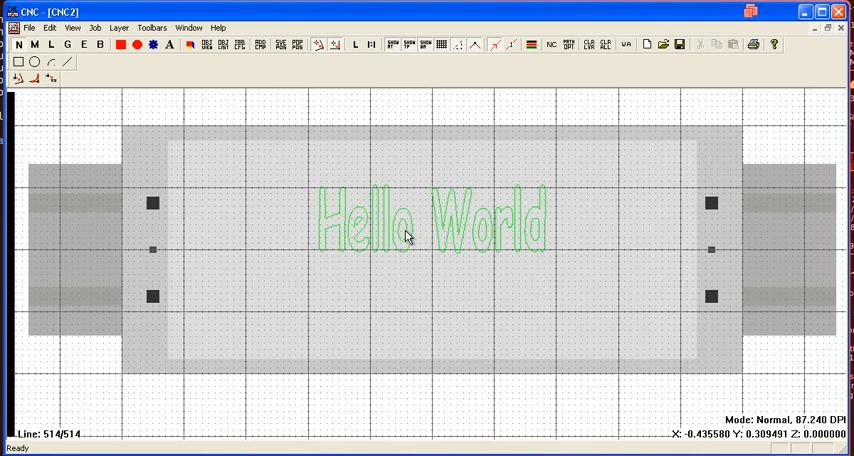
right_click(407, 235)
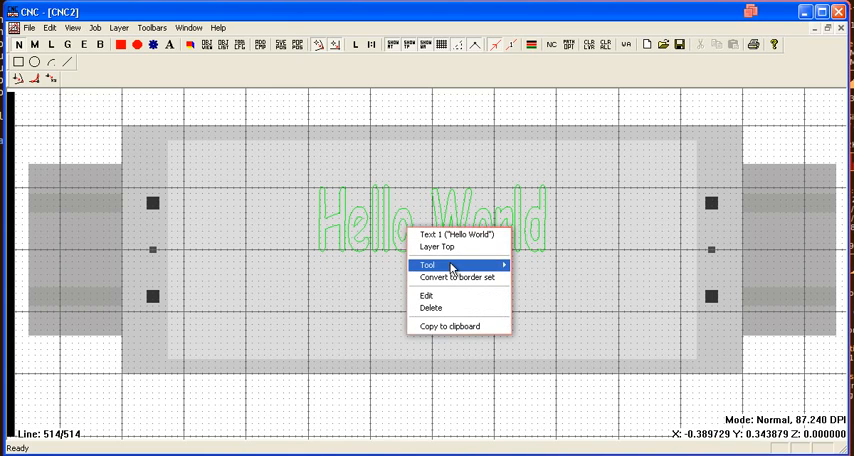
mouse_move(428, 264)
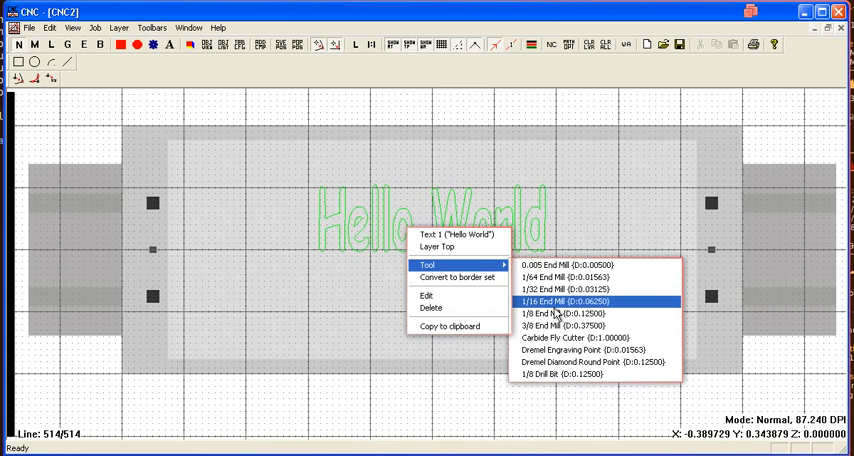
left_click(568, 301)
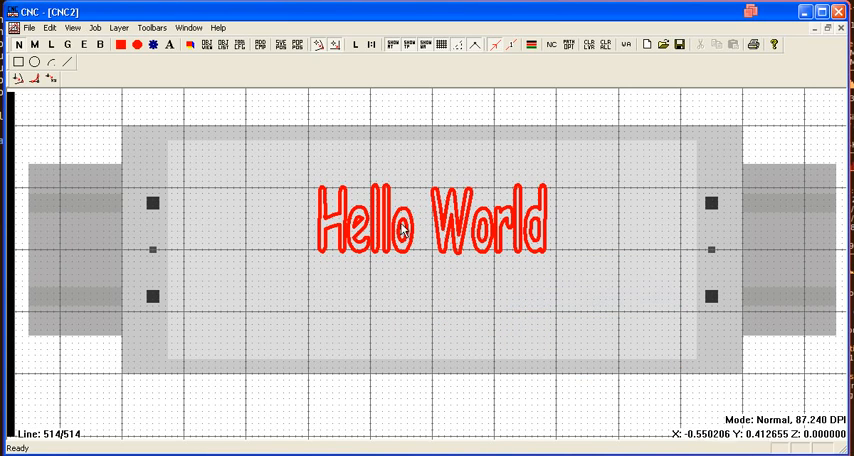
right_click(400, 230)
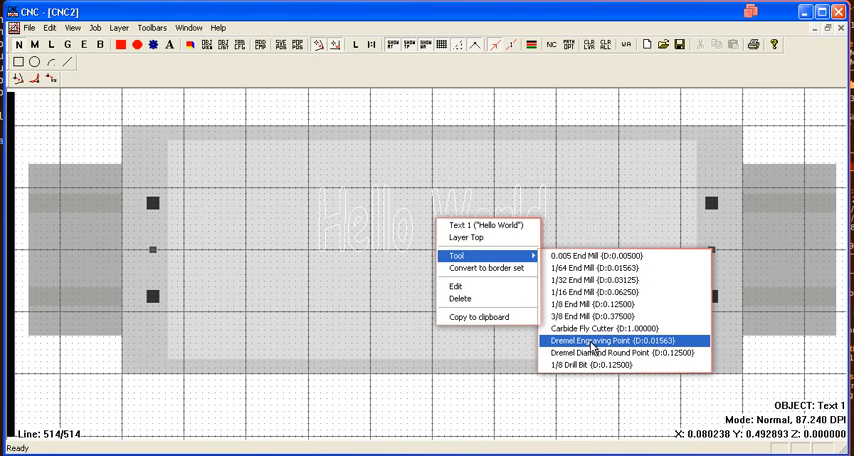
left_click(595, 340)
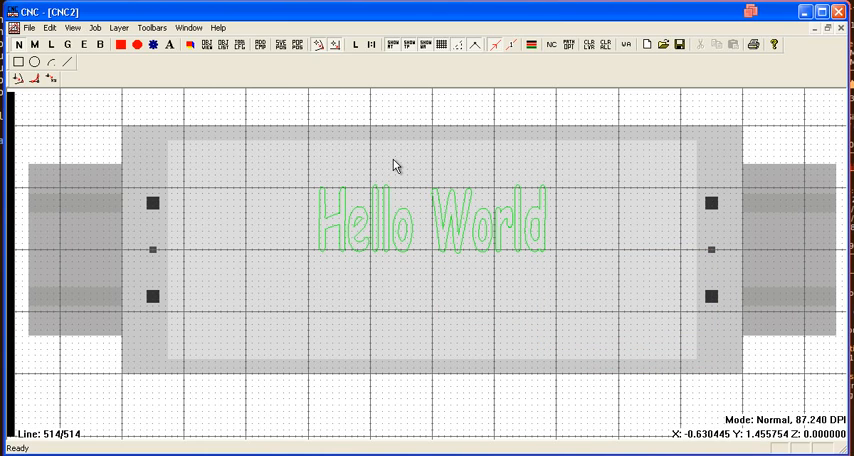
mouse_move(393, 166)
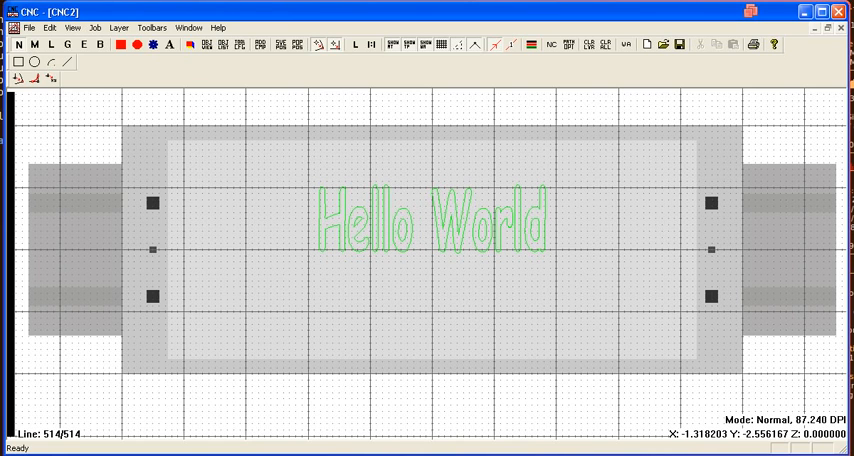
mouse_move(399, 234)
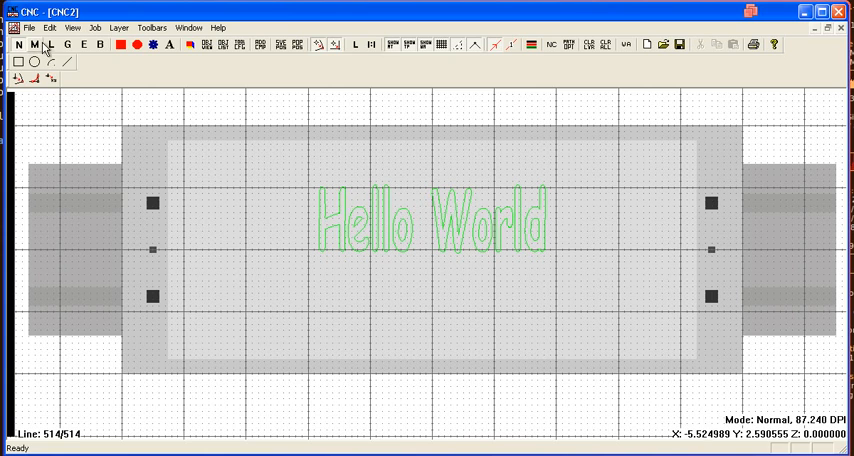
In Move mode, drag the Hello World text to the lower left of the table.
left_click(32, 45)
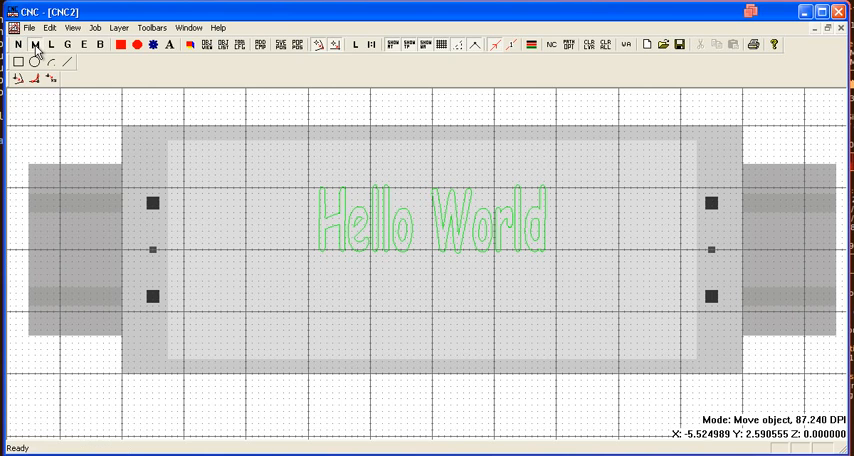
mouse_move(389, 287)
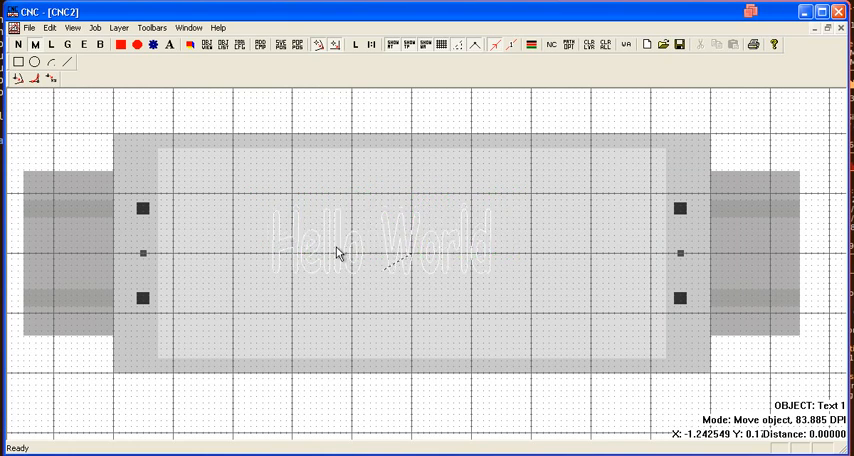
left_click_drag(335, 253, 323, 266)
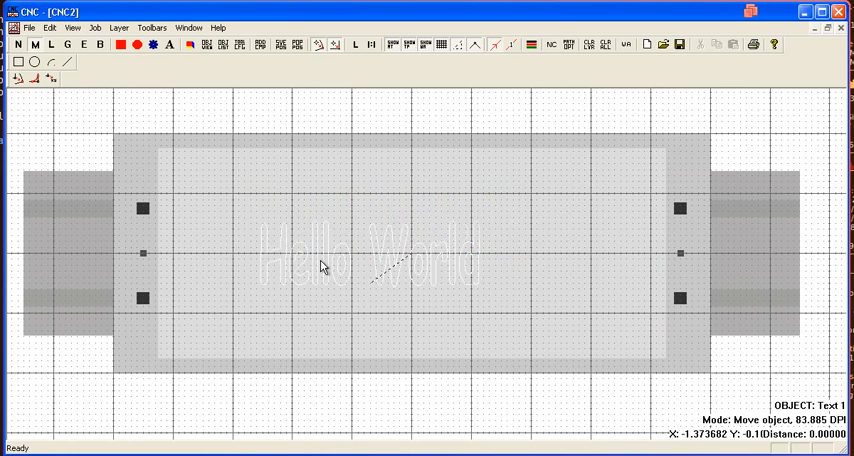
left_click_drag(322, 266, 350, 283)
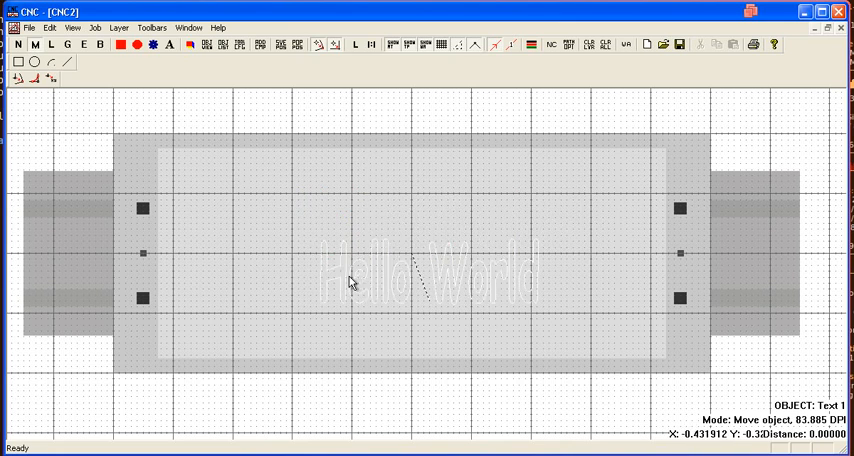
left_click_drag(350, 280, 448, 231)
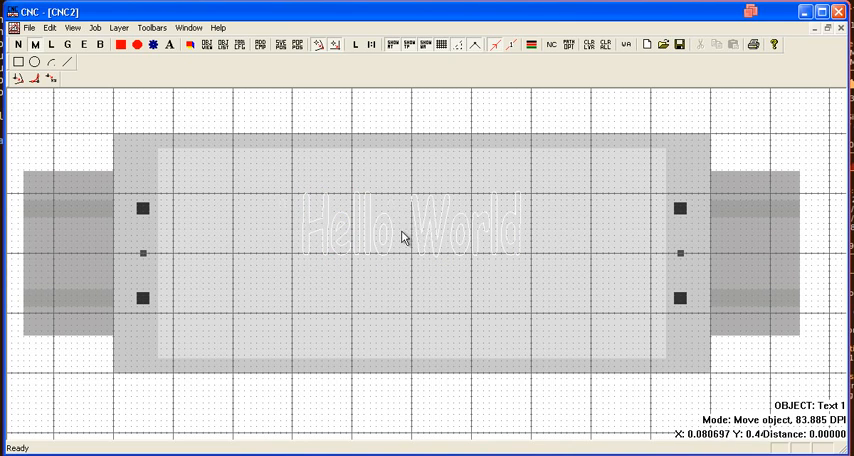
left_click_drag(405, 237, 350, 290)
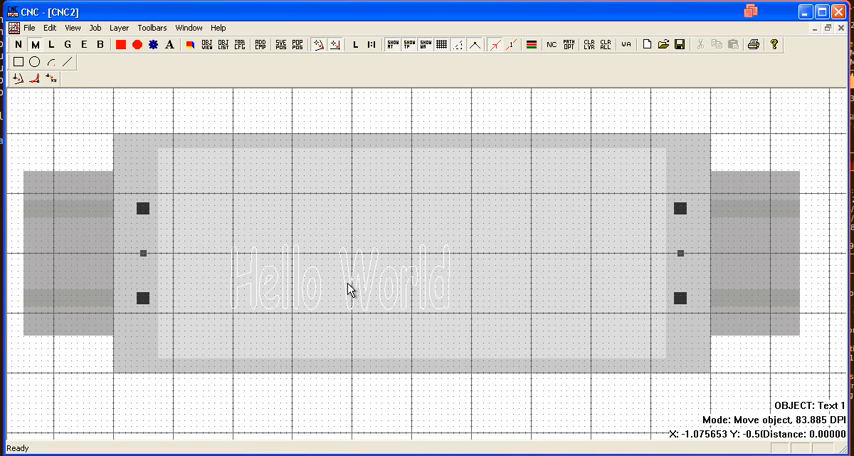
mouse_move(427, 203)
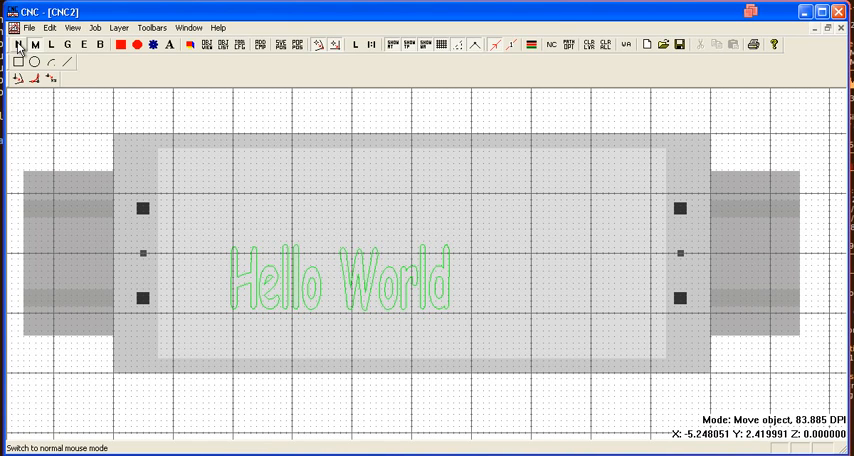
Switch back to normal mouse mode via the N button, leaving the text lower-left.
left_click(17, 44)
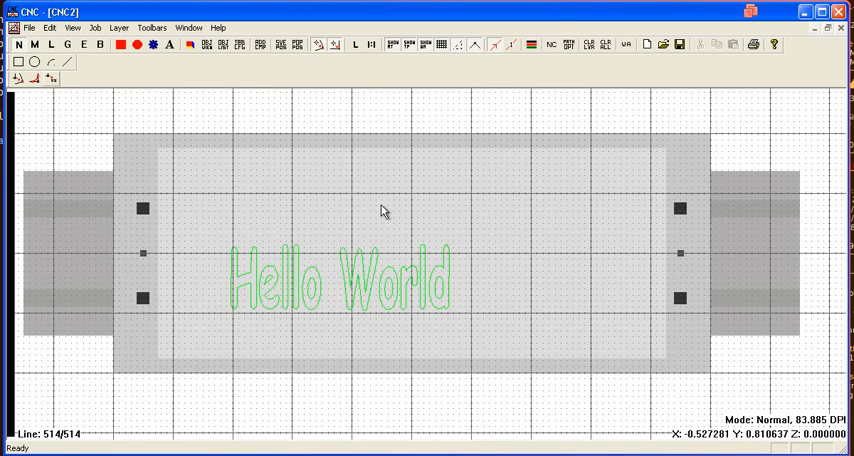
mouse_move(378, 212)
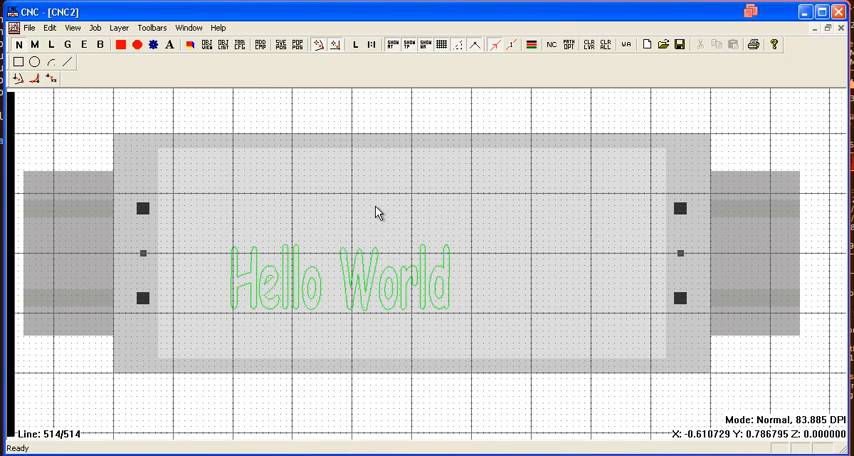
mouse_move(388, 235)
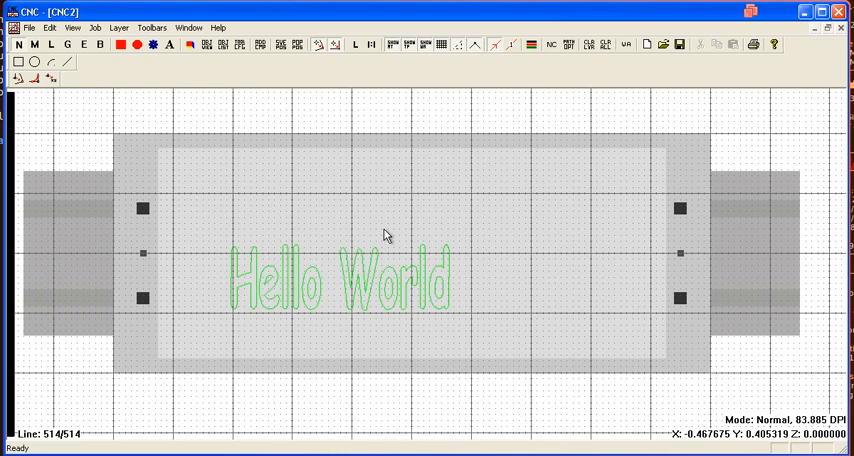
mouse_move(233, 166)
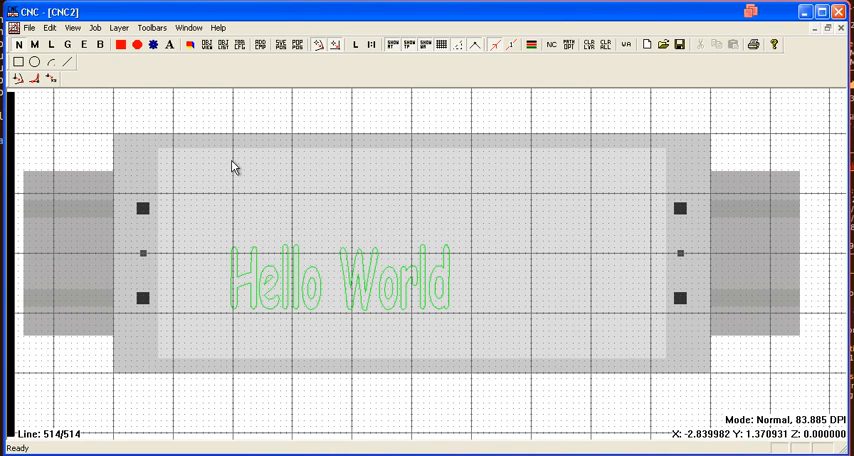